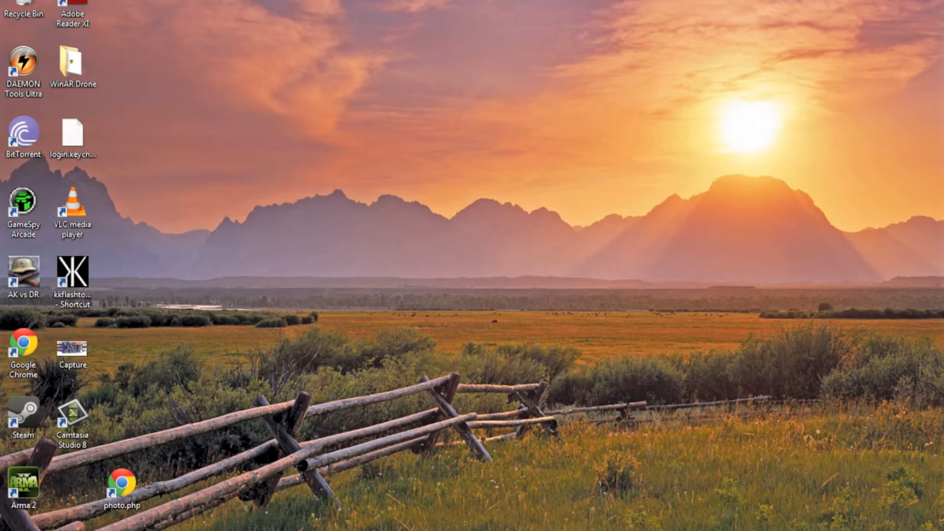
Search the Start menu for 'device' and launch Device Manager.
type("device")
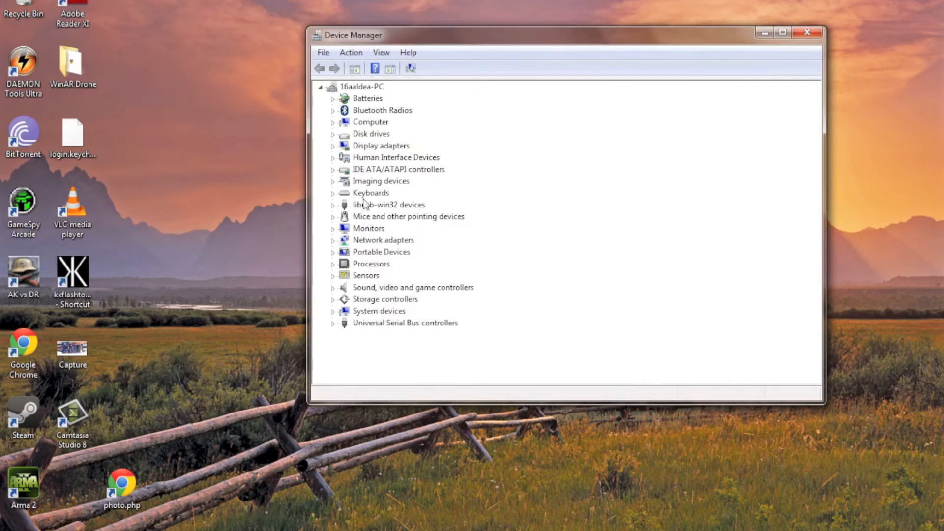
mouse_move(396, 291)
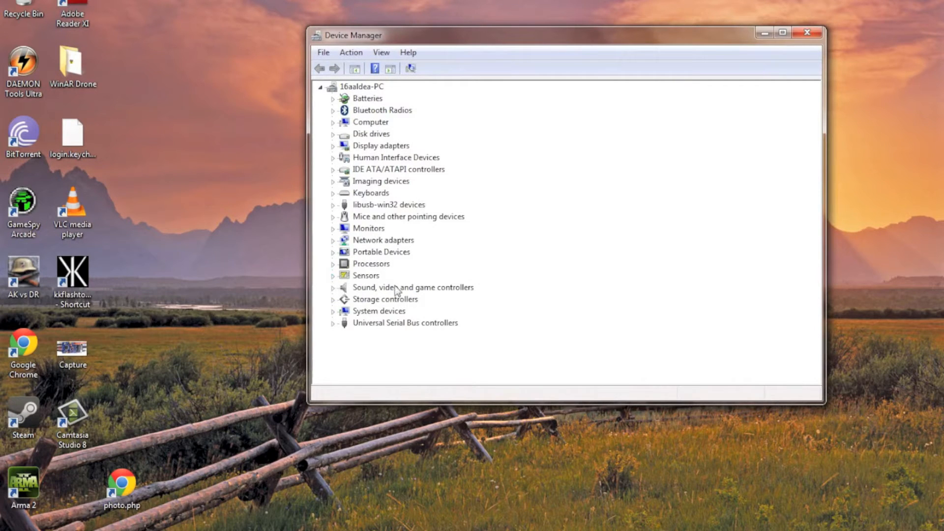
mouse_move(343, 211)
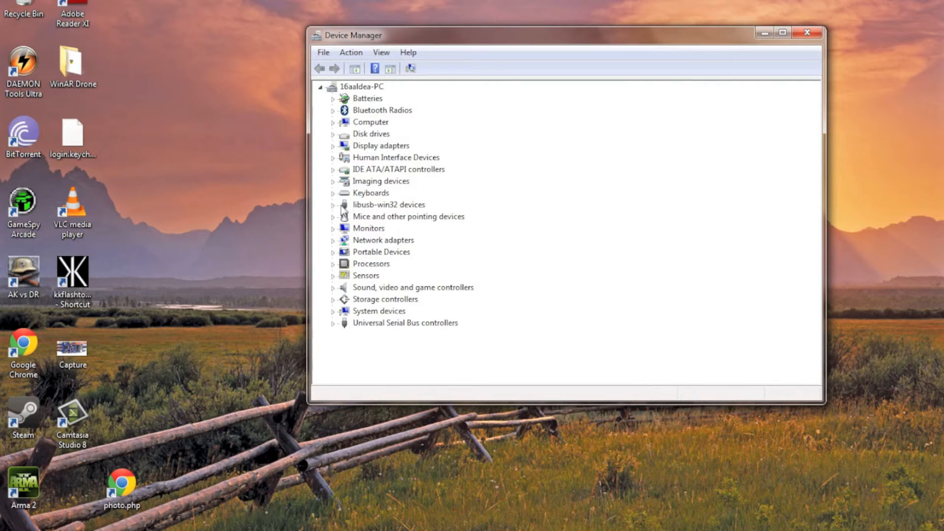
Expand libusb-win32 devices and select the USBasp programmer.
left_click(333, 205)
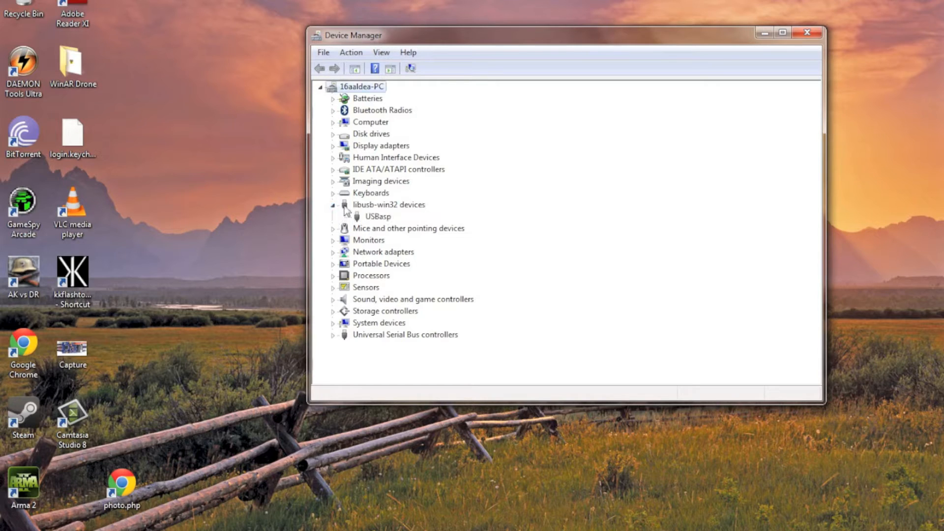
left_click(378, 217)
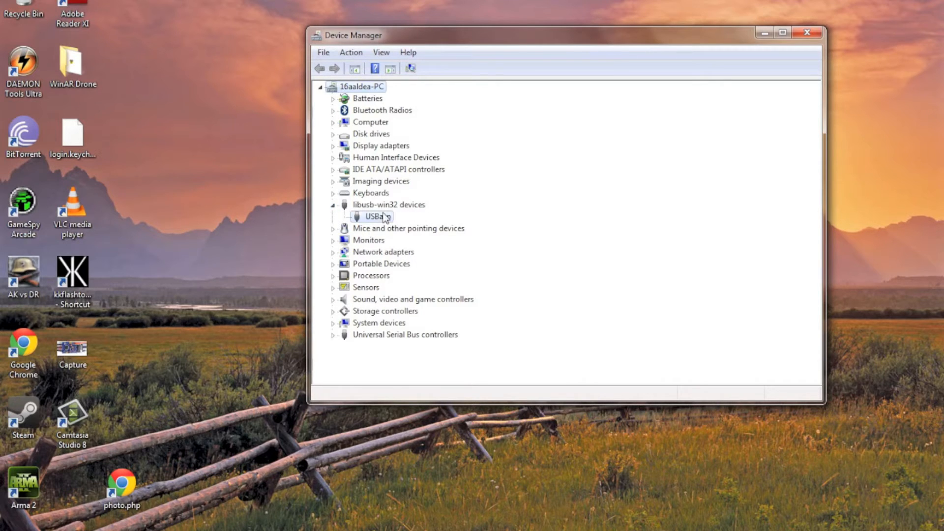
left_click(375, 217)
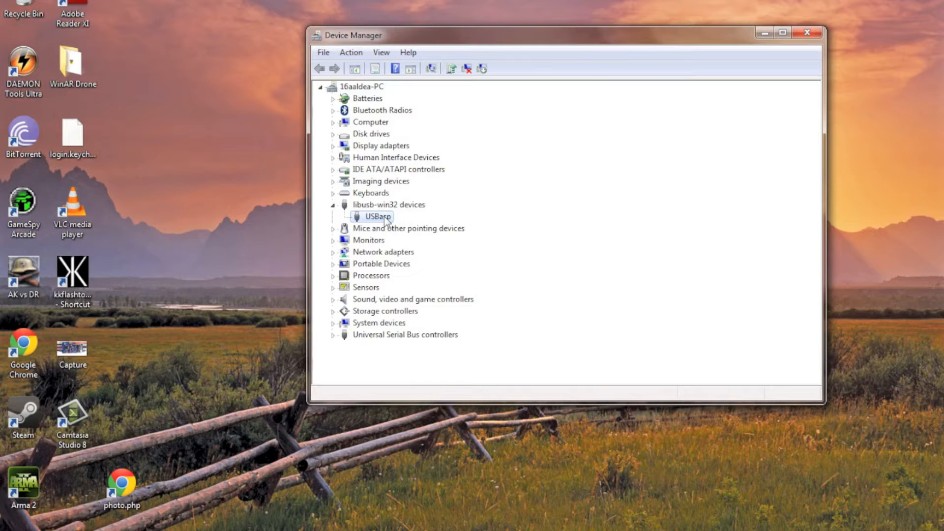
Launch Update Driver Software for USBasp and verify the location points to the Downloads driver folder.
right_click(377, 216)
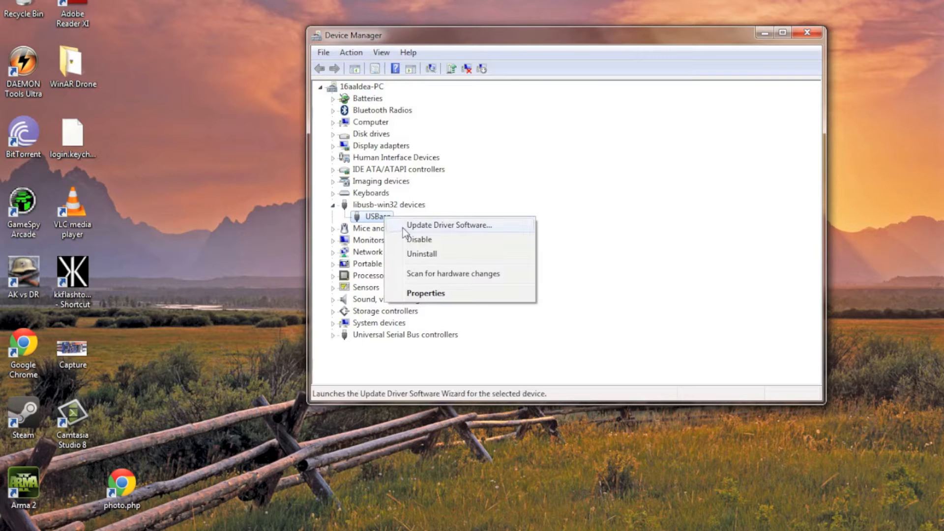
left_click(449, 225)
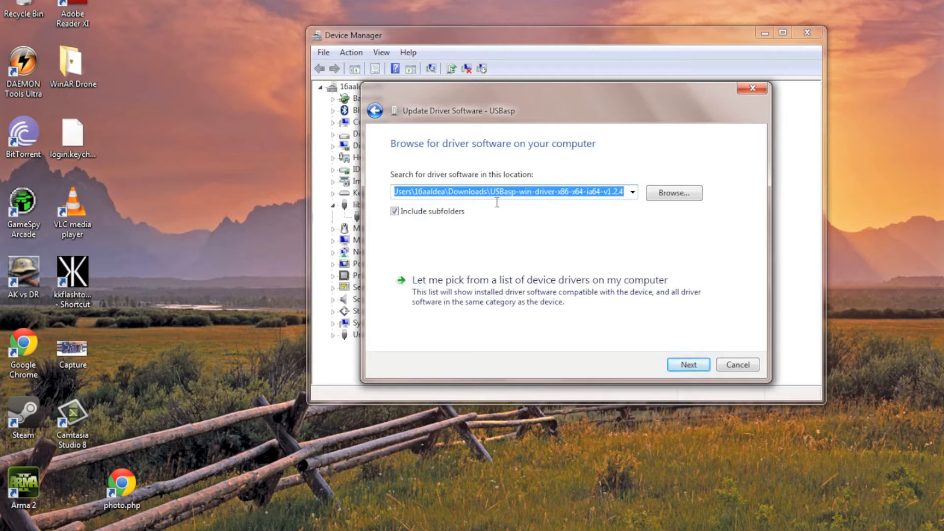
left_click(491, 191)
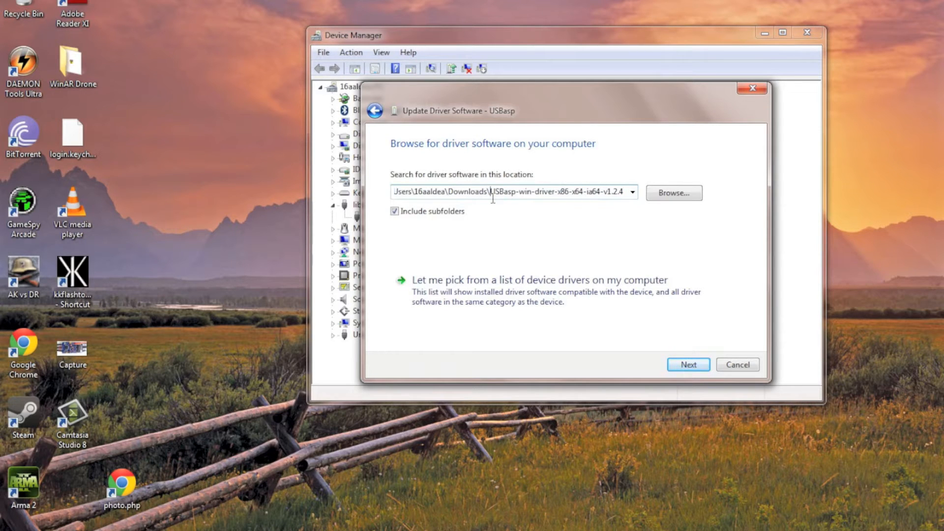